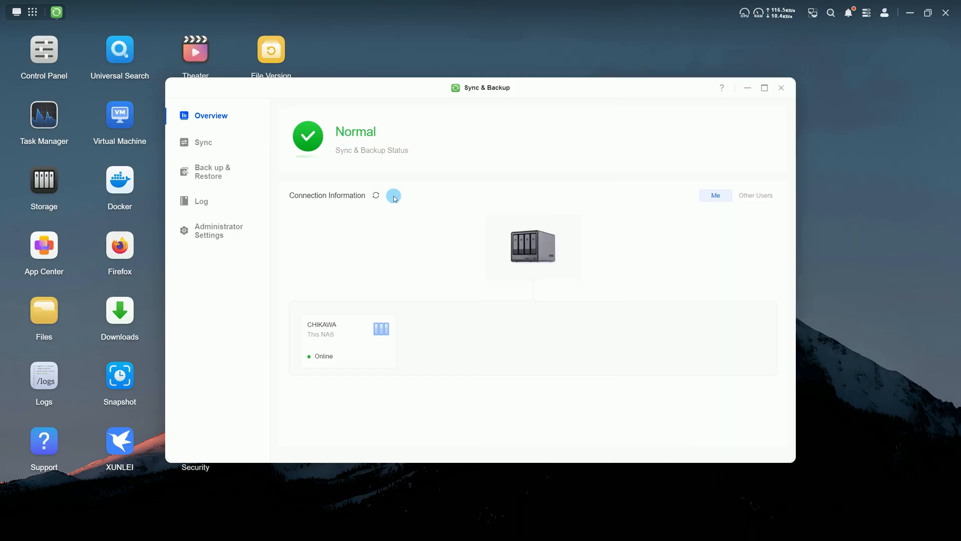
mouse_move(681, 199)
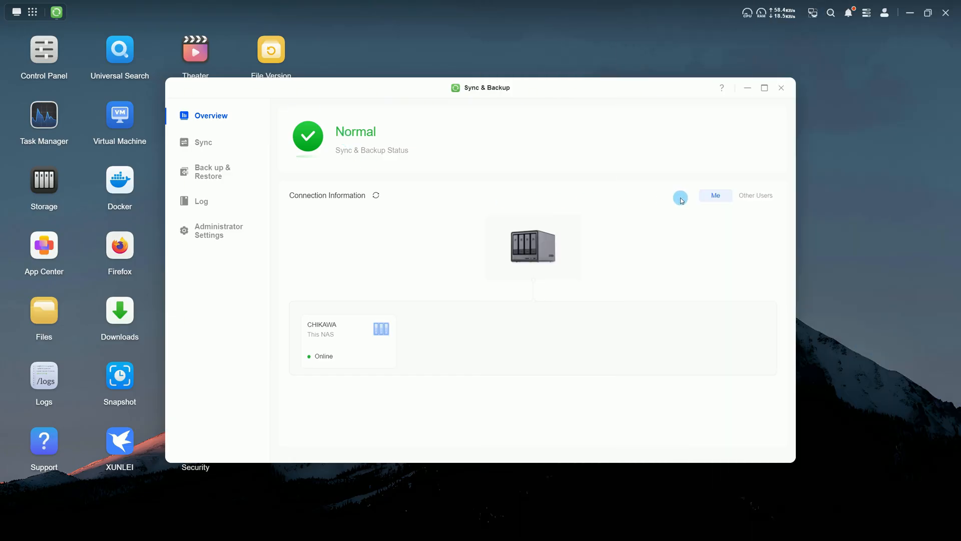
Review the Other Users connection list on Overview, then go to the empty Sync section
left_click(756, 195)
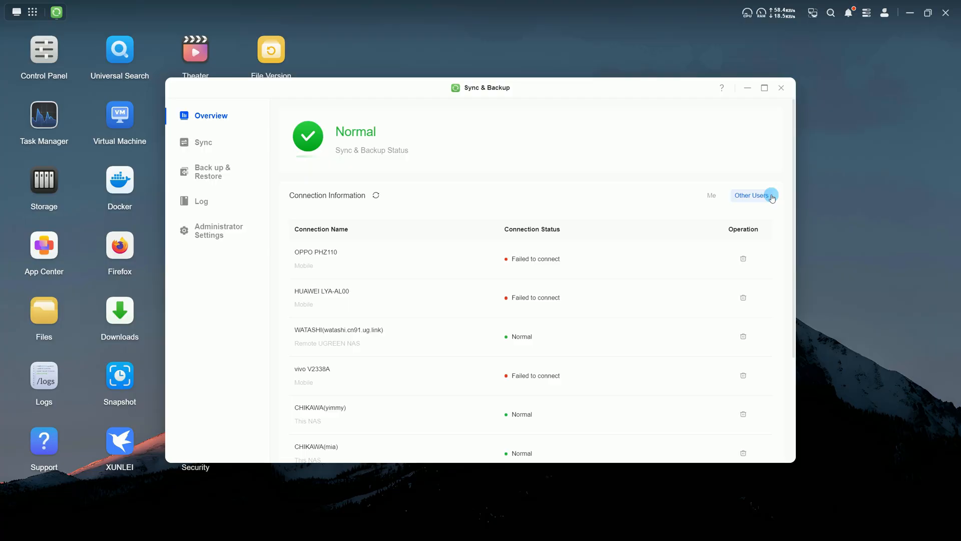
left_click(203, 143)
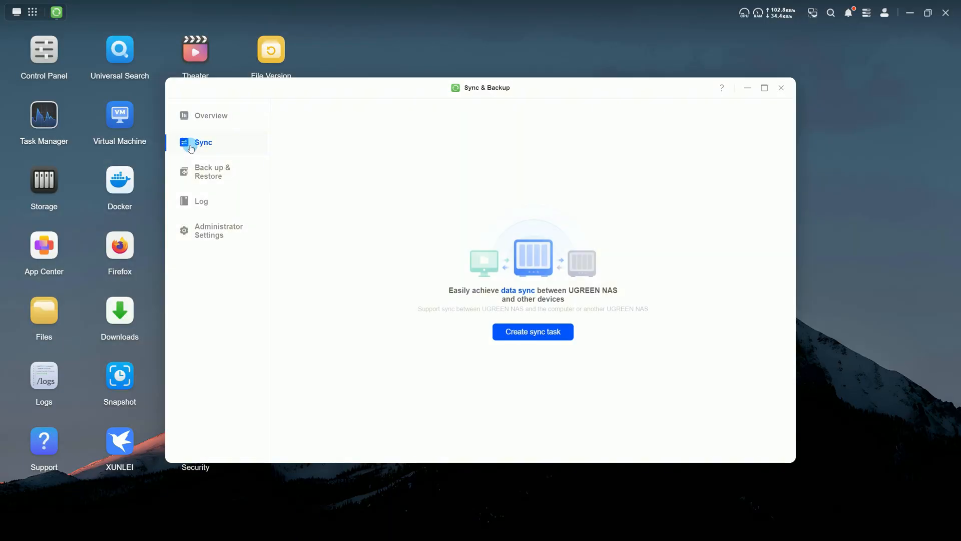
Preview the sync task wizard up to 'Sync another UGREEN NAS', discard it, and go to Back up & Restore
left_click(533, 331)
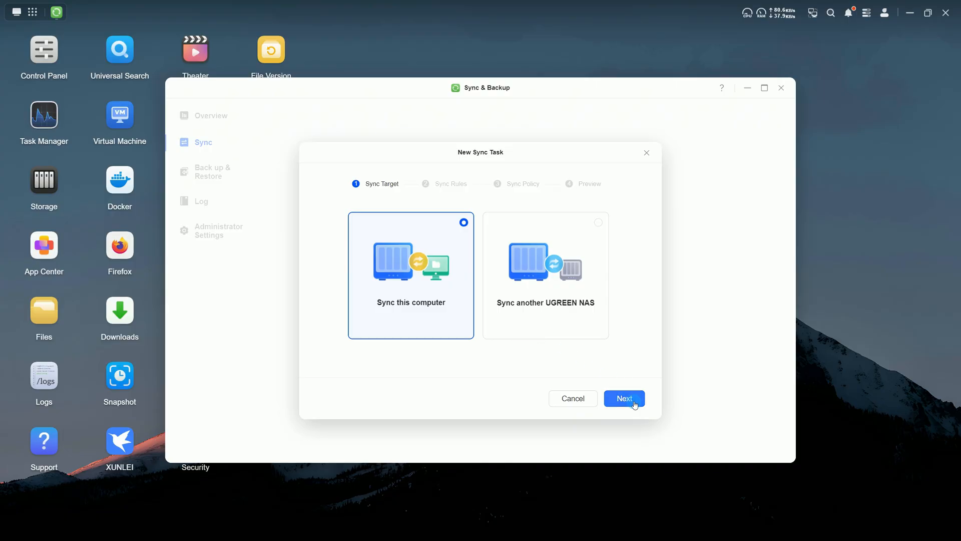
left_click(624, 399)
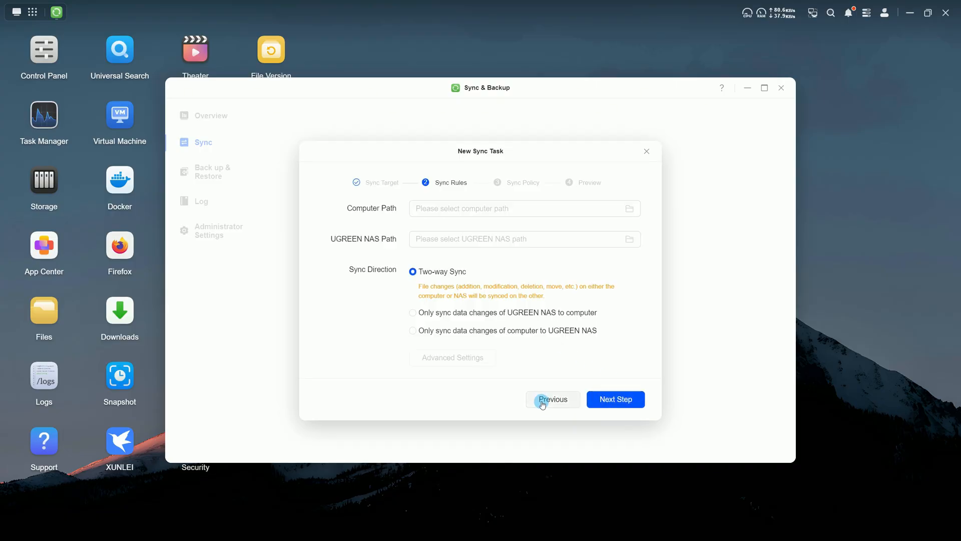
left_click(553, 399)
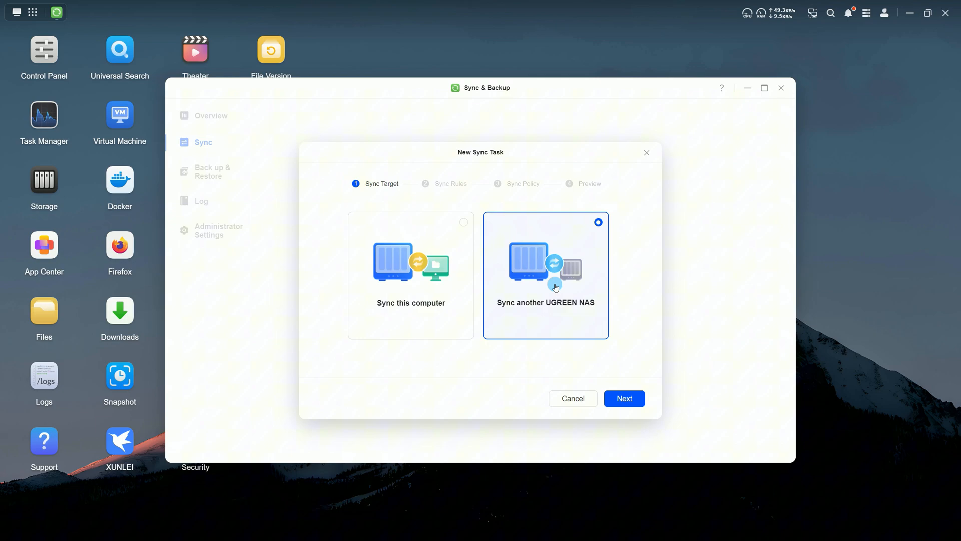
left_click(625, 398)
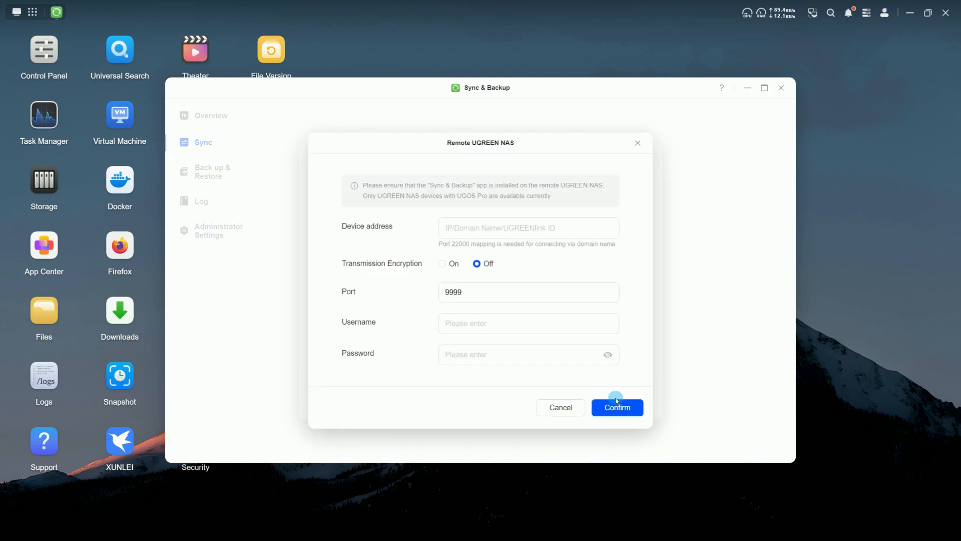
left_click(213, 172)
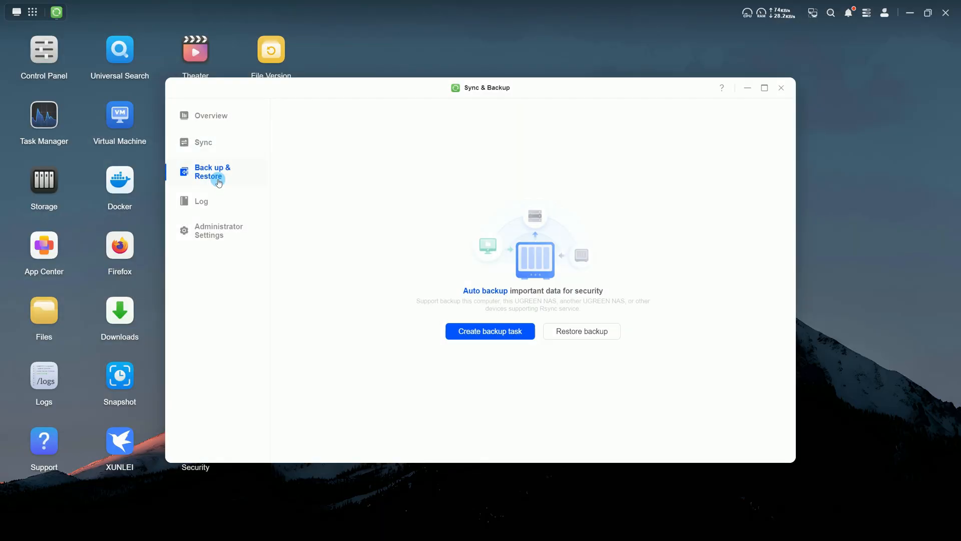
left_click(490, 331)
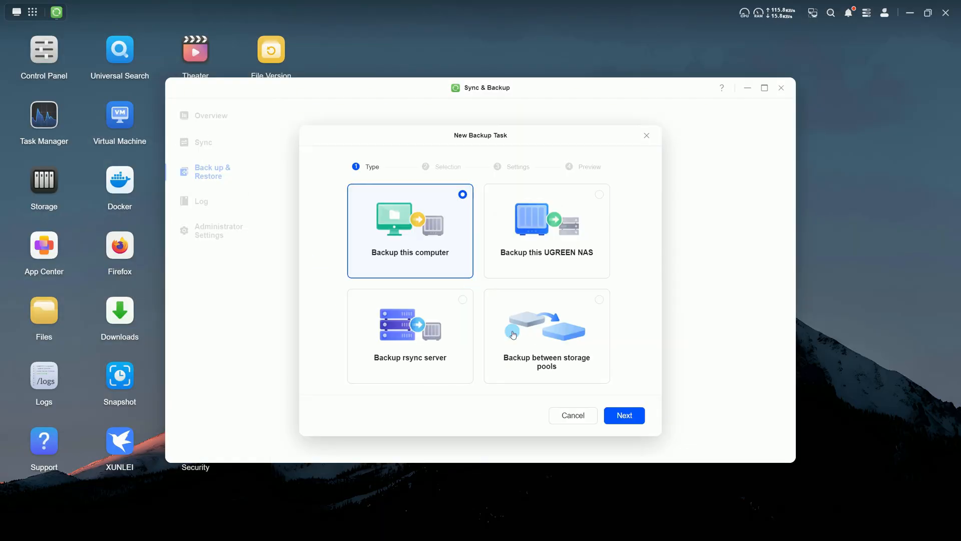
left_click(624, 415)
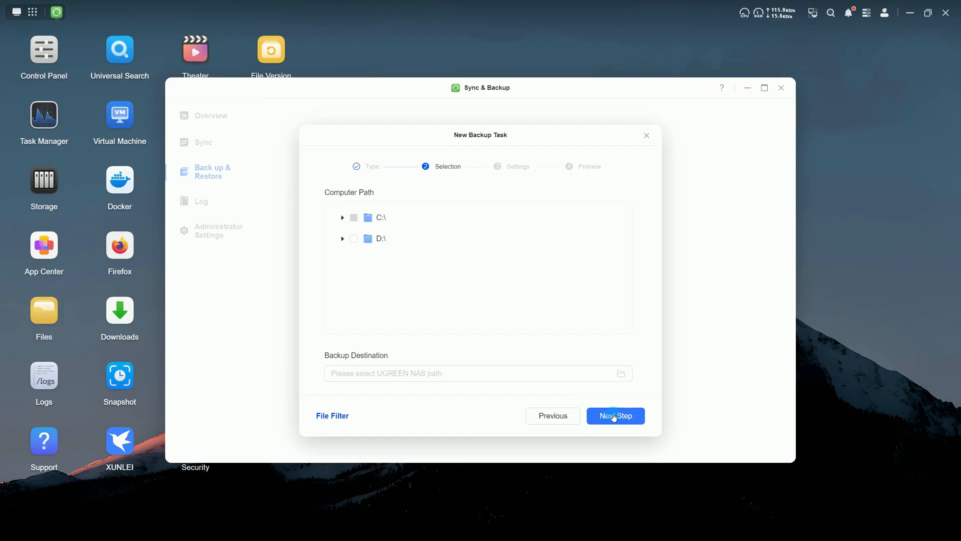
left_click(553, 416)
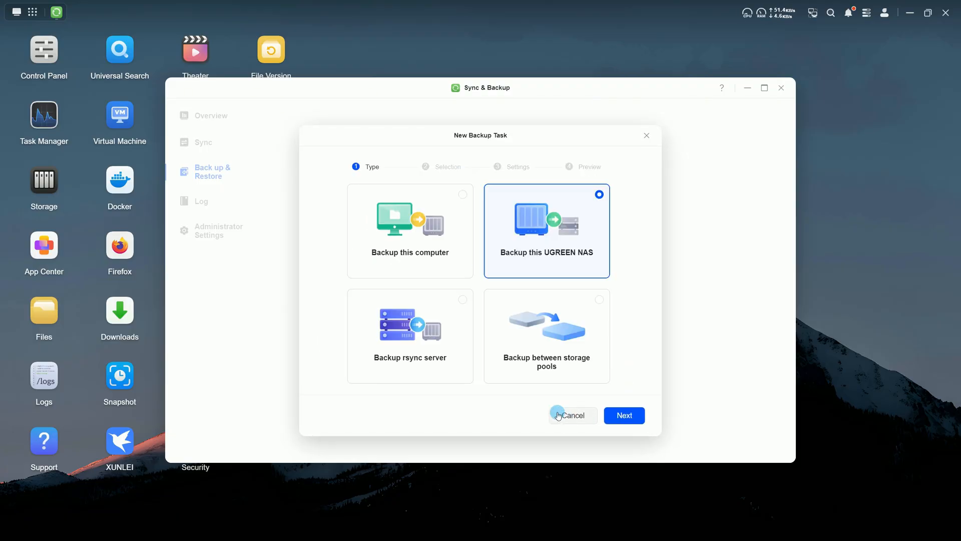
left_click(625, 415)
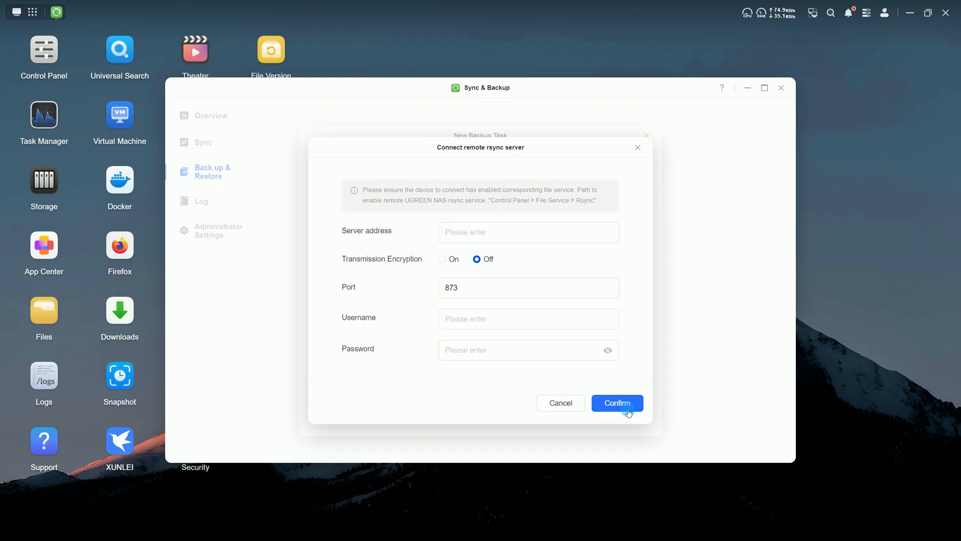
left_click(618, 403)
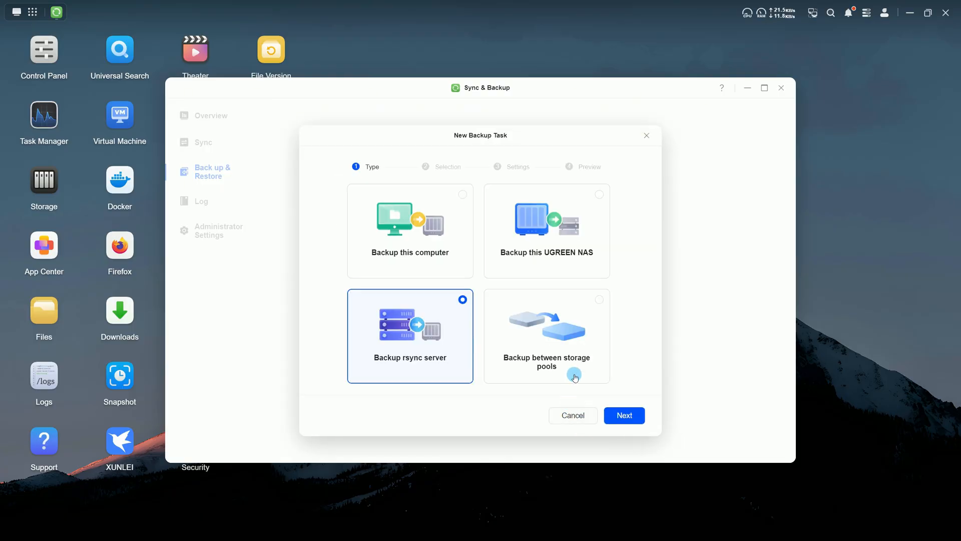
left_click(625, 415)
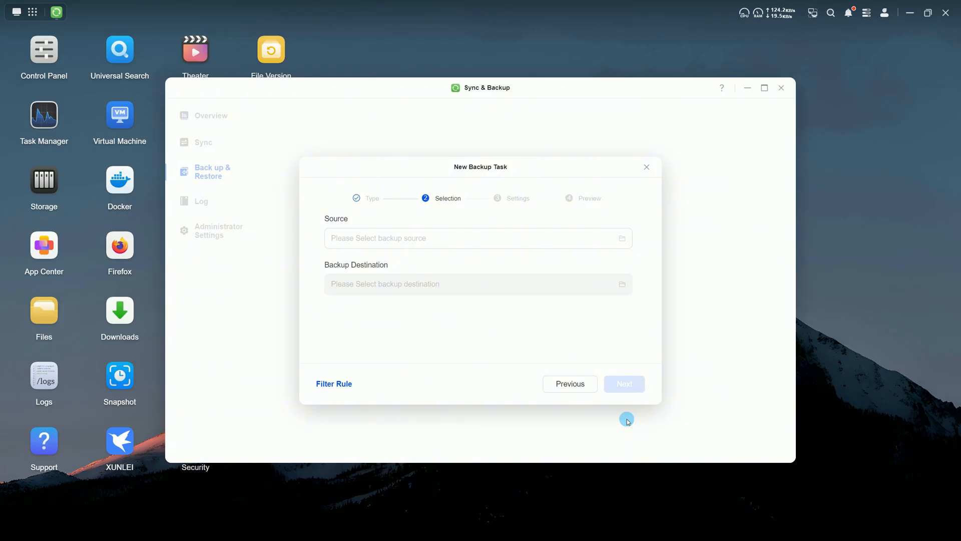
left_click(646, 167)
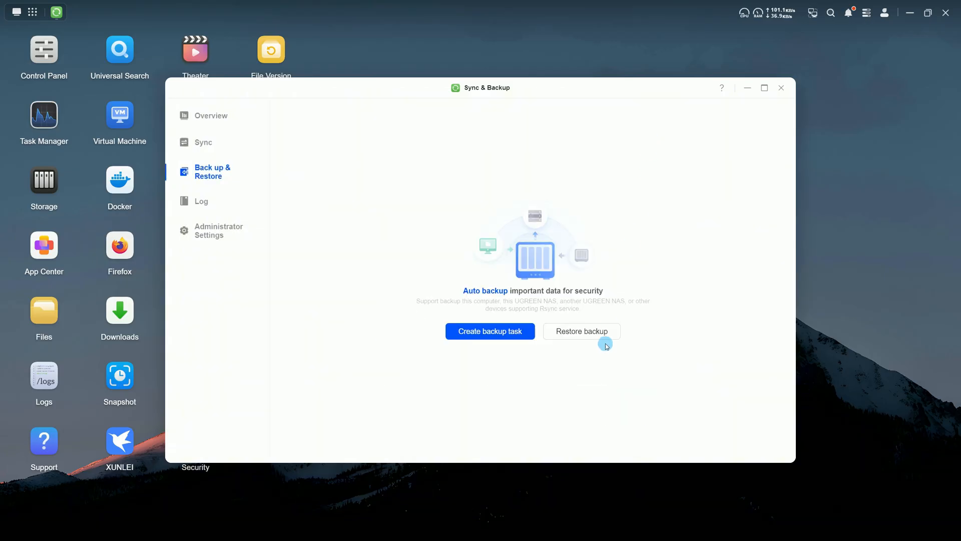
Preview restoring from a backup file, then abandon the restore task for the Log section
left_click(582, 331)
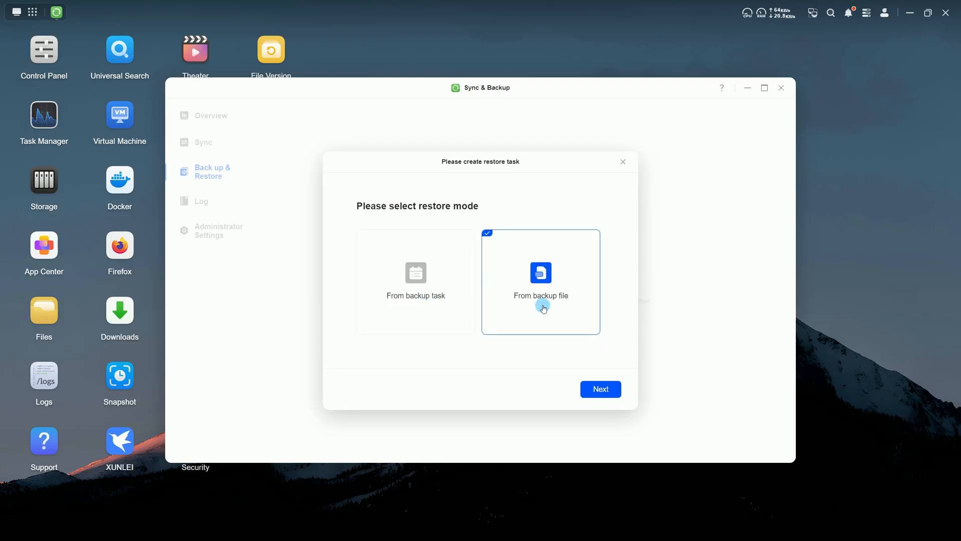
left_click(600, 389)
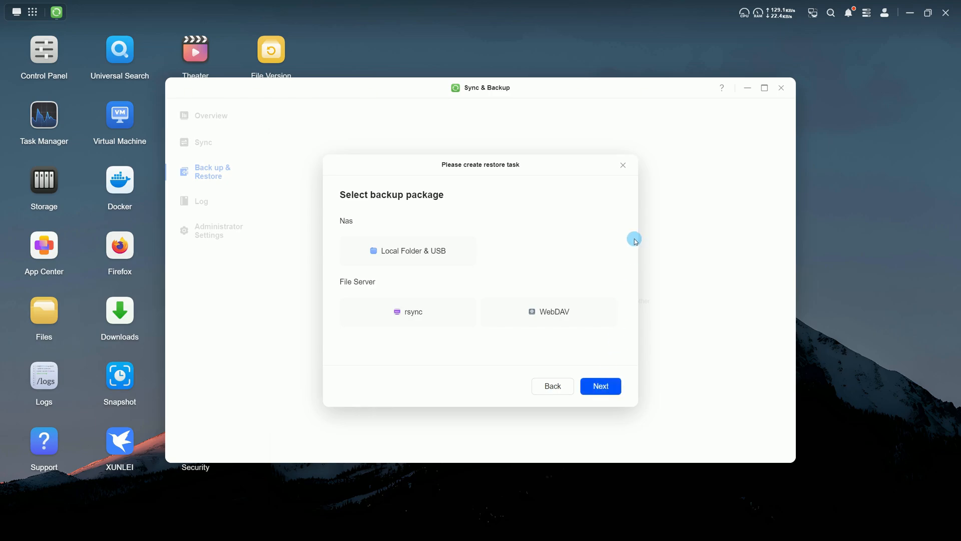
left_click(201, 201)
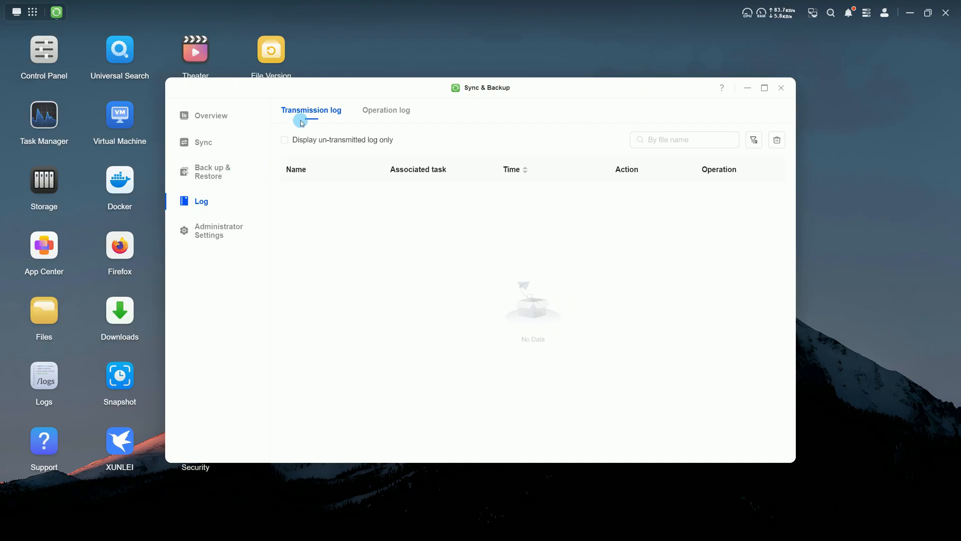
Search the operation log for 'delete', clear the search, and dismiss the clear-logs prompt
left_click(386, 110)
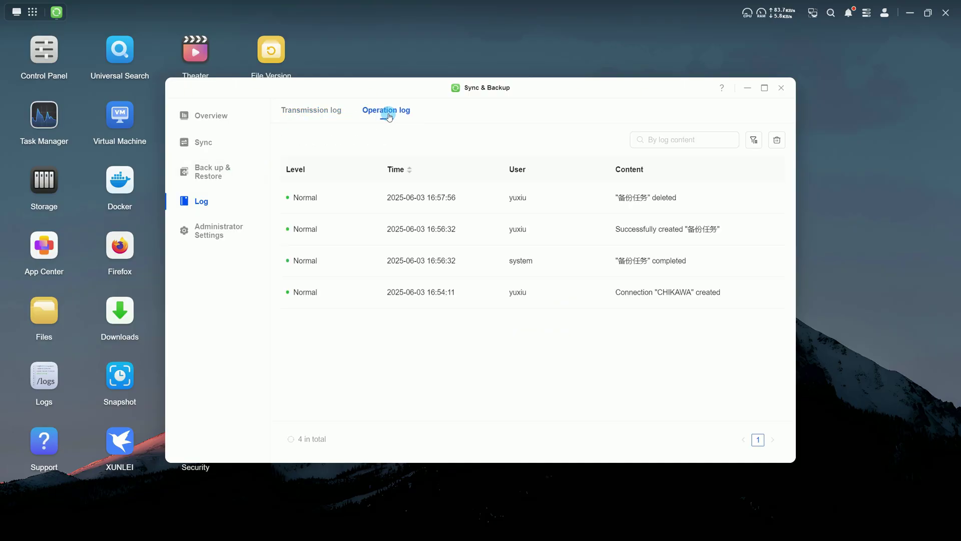
type("delete")
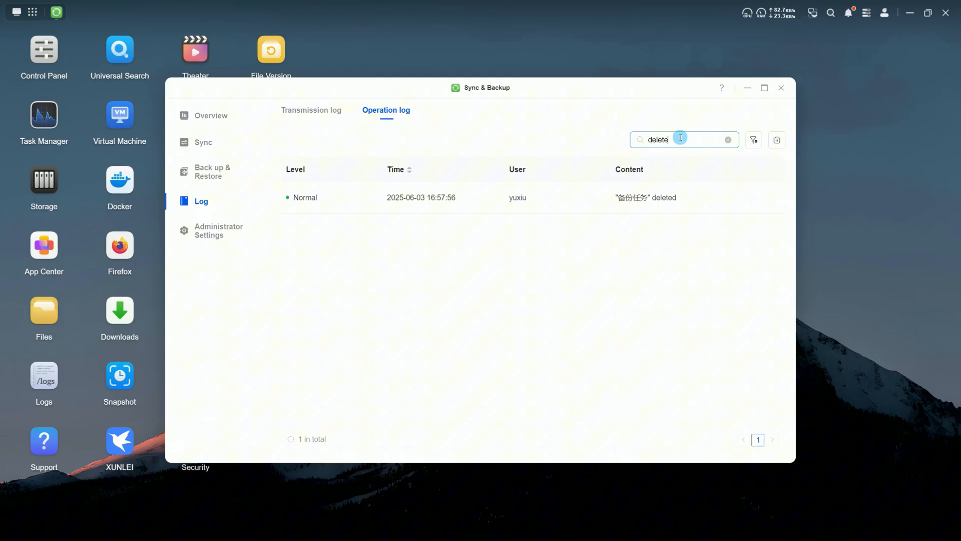
left_click(728, 140)
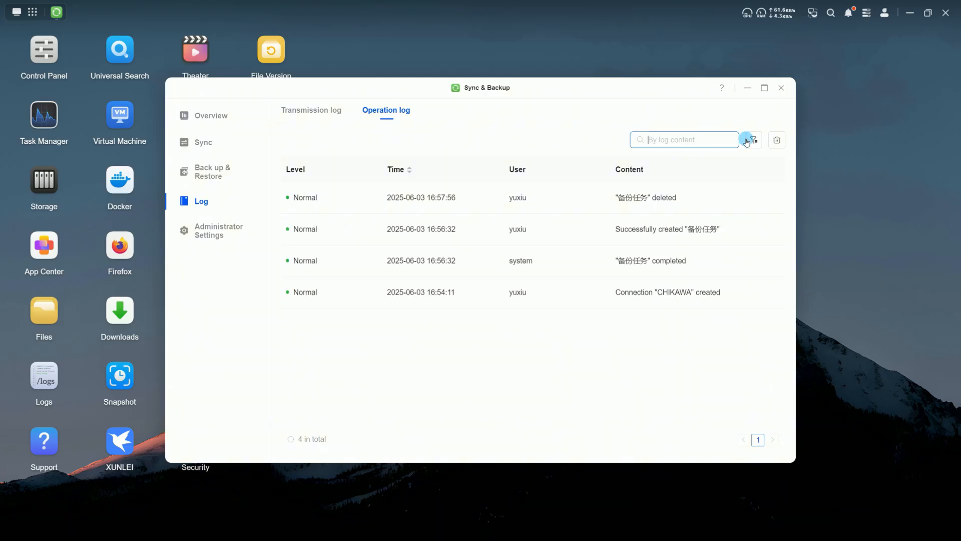
left_click(753, 139)
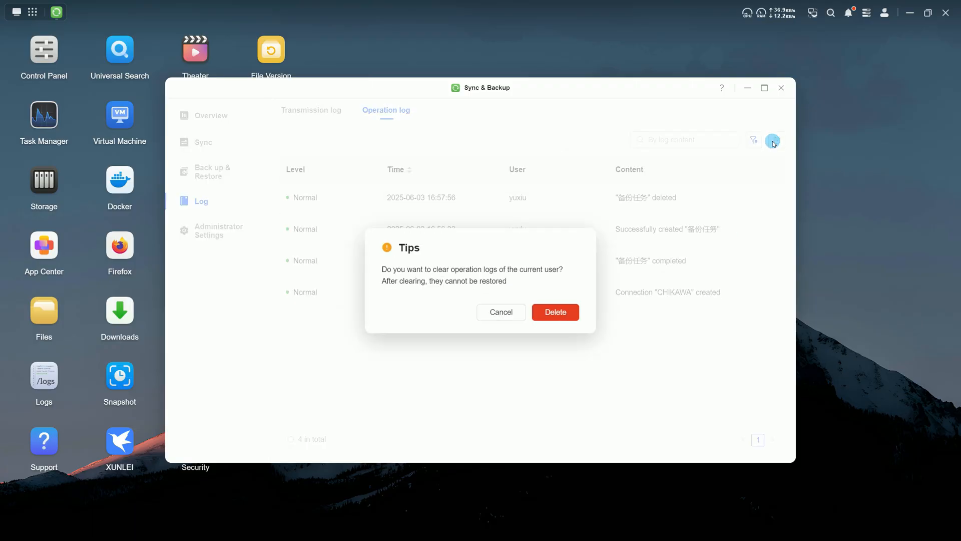
left_click(218, 231)
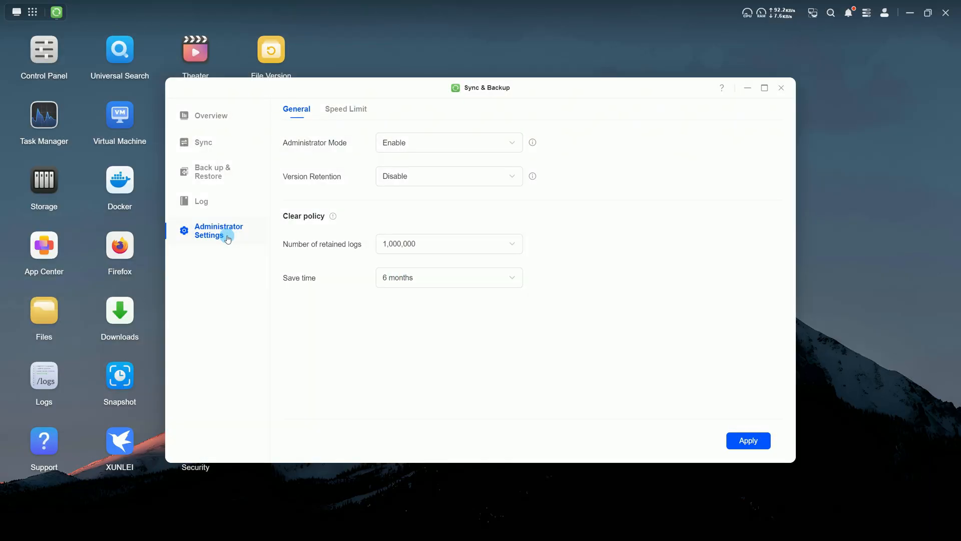
Enable Version Retention, set retained logs to 3,000,000, and switch on New Connection Speed Limit
left_click(471, 177)
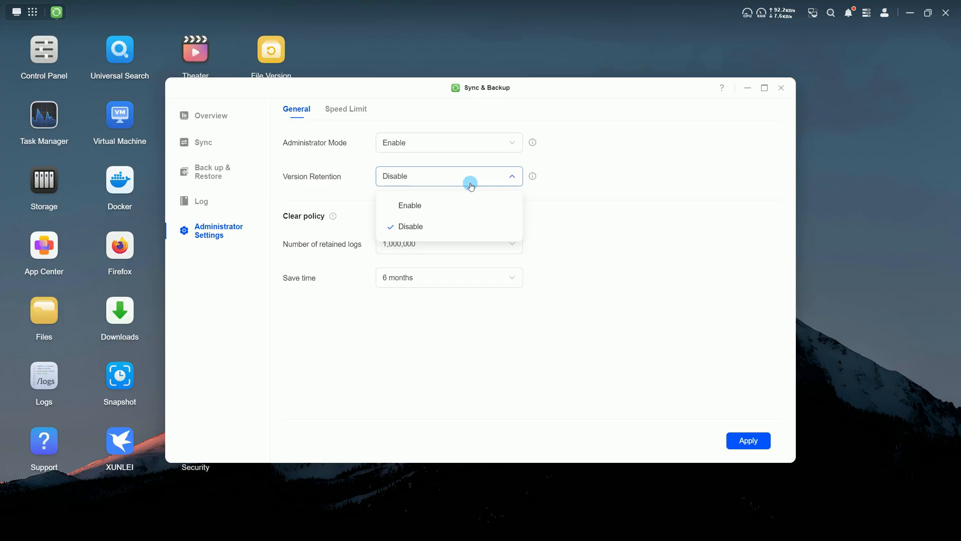
left_click(410, 205)
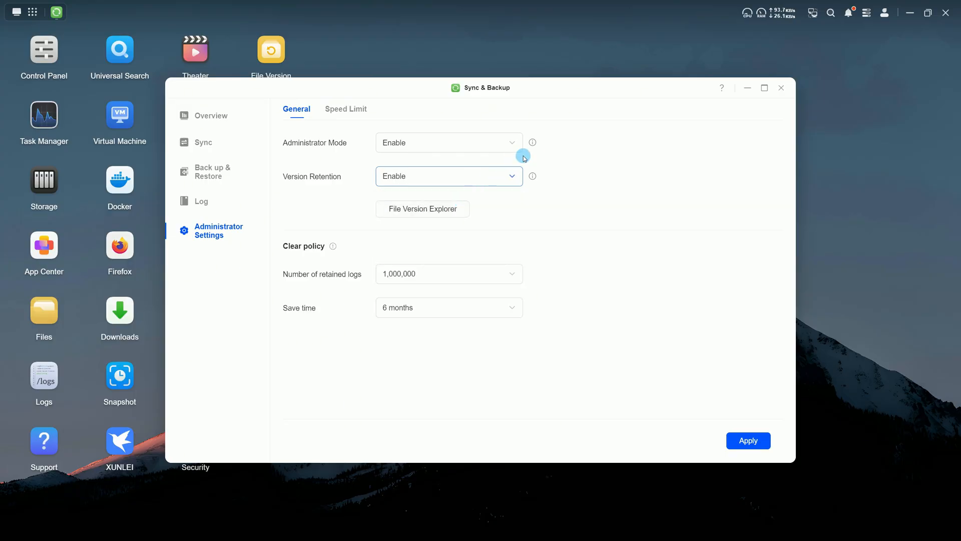
mouse_move(533, 143)
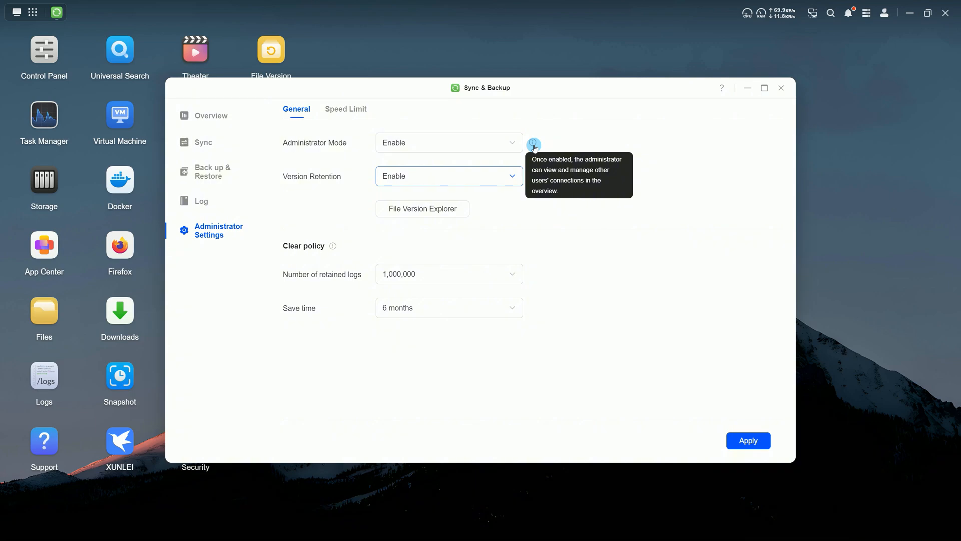
mouse_move(518, 193)
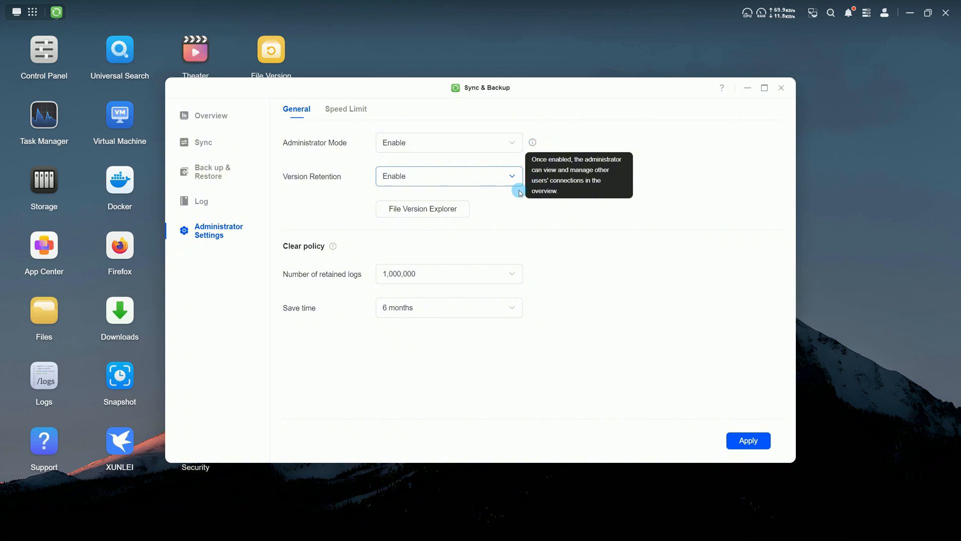
mouse_move(532, 178)
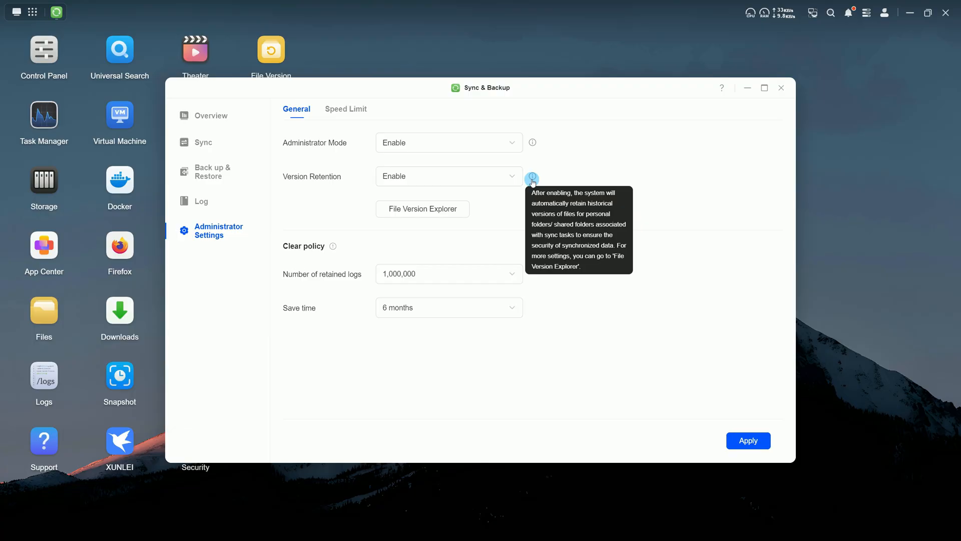
mouse_move(521, 185)
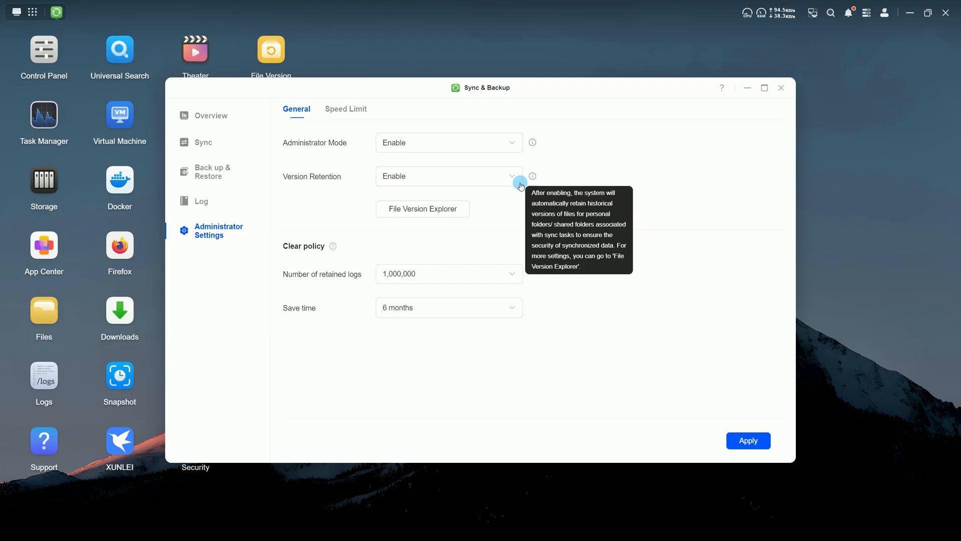
left_click(422, 209)
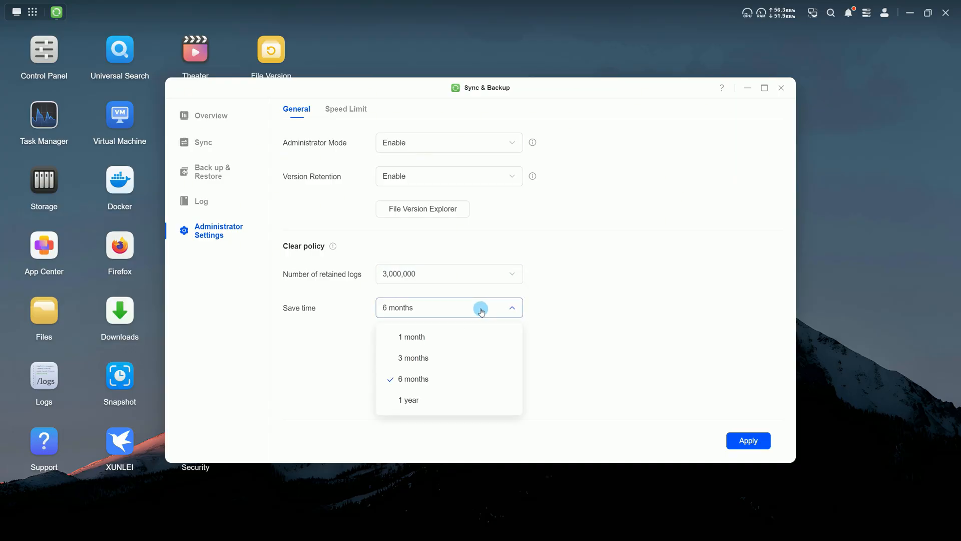
left_click(346, 109)
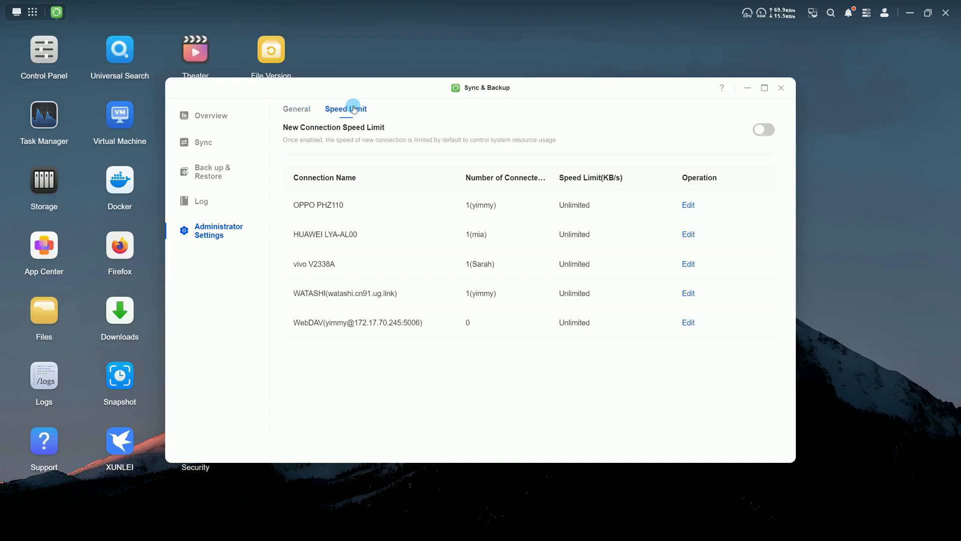
left_click(764, 129)
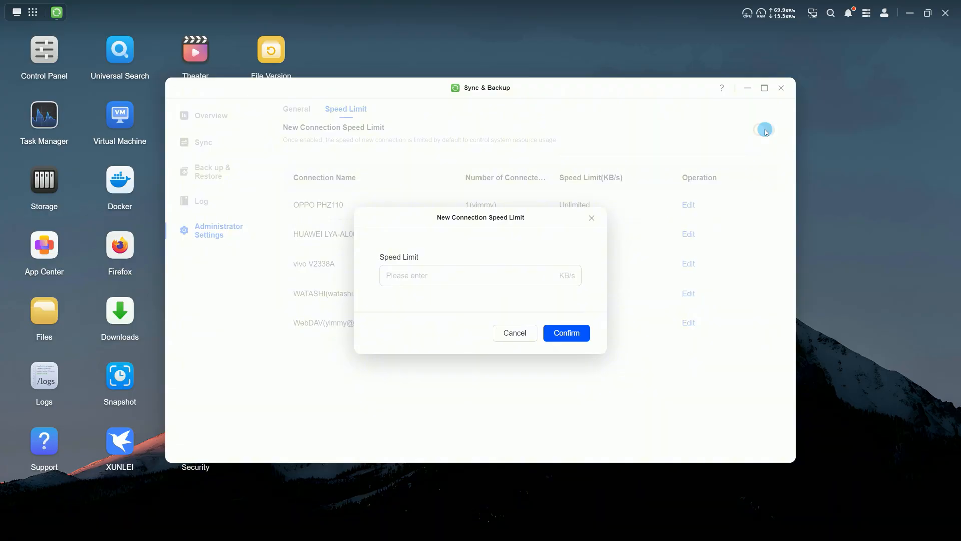